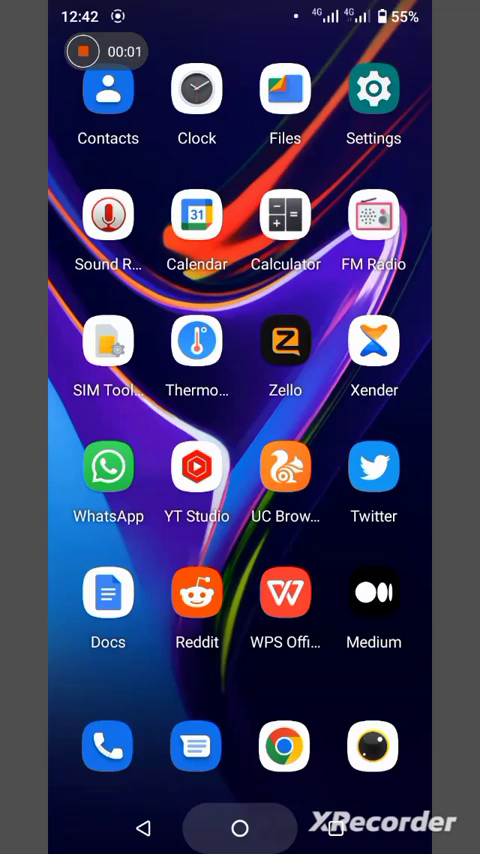
- Swipe through the home screen pages to reach the DEX Screener app
scroll("left", 3)
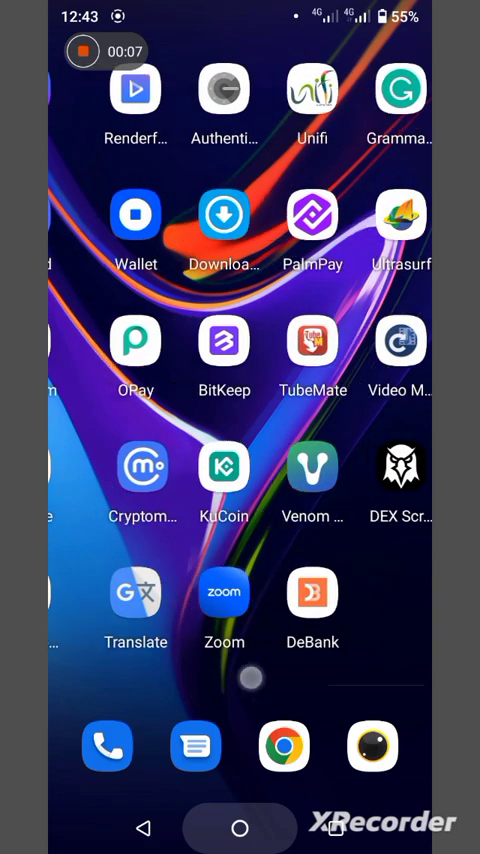
scroll("left", 3)
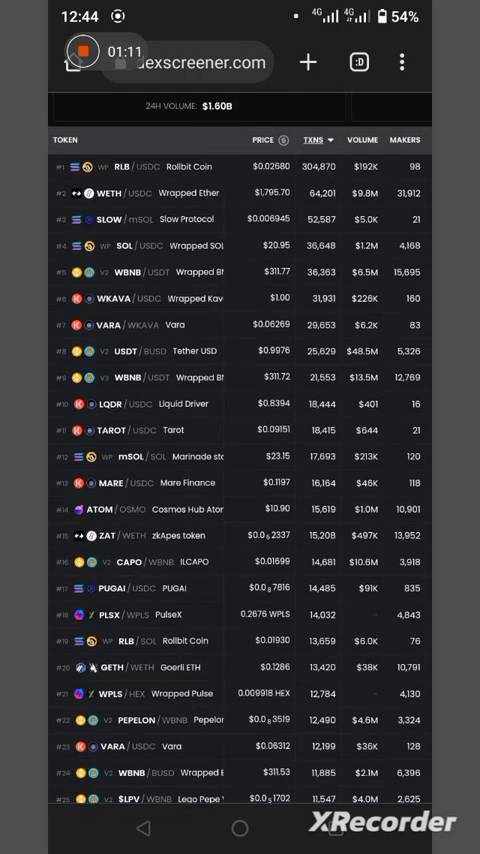
- Scroll the RLB/USDC detail page to its 24-hour activity: 44 sells, $105K sell volume
scroll("up", 3)
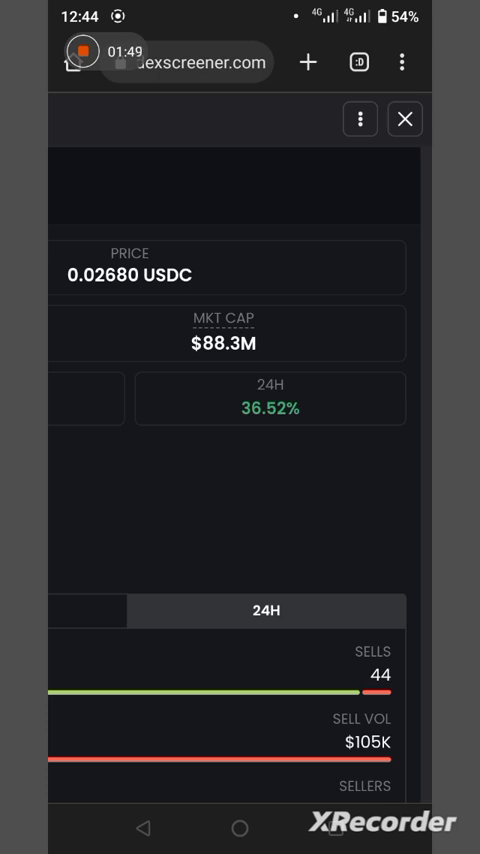
- Close the pair detail panel and swipe the pairs table sideways and back
left_click(403, 118)
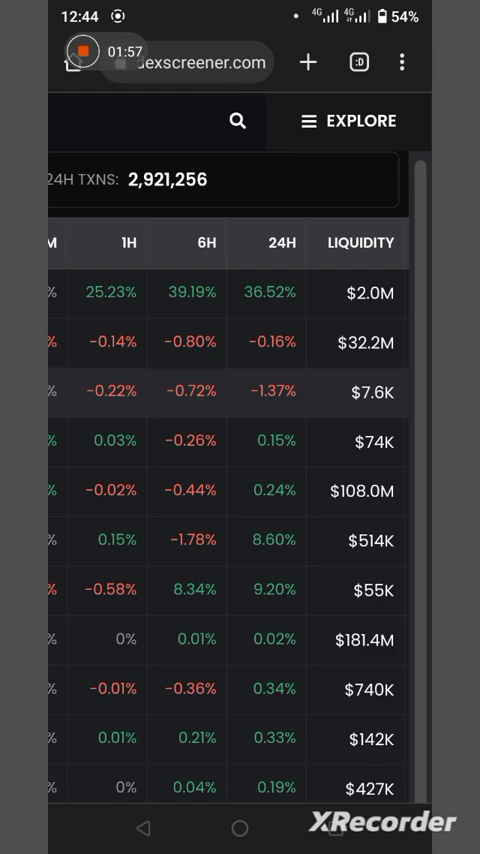
scroll("left", 3)
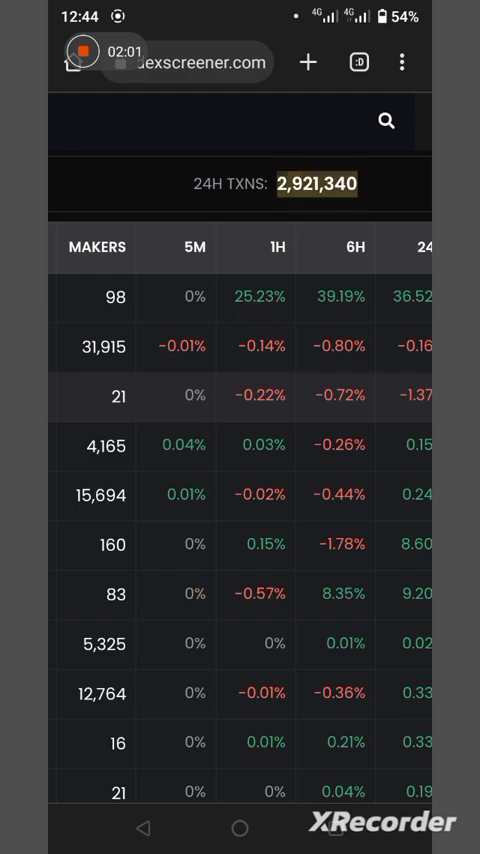
scroll("right", 3)
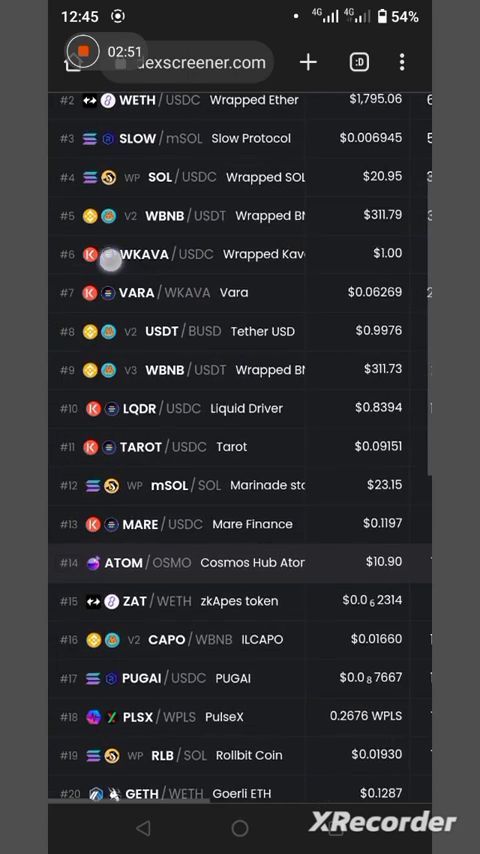
- Scroll to the end of the ranking to see pairs #77–#100 of about 41,351
scroll("up", 3)
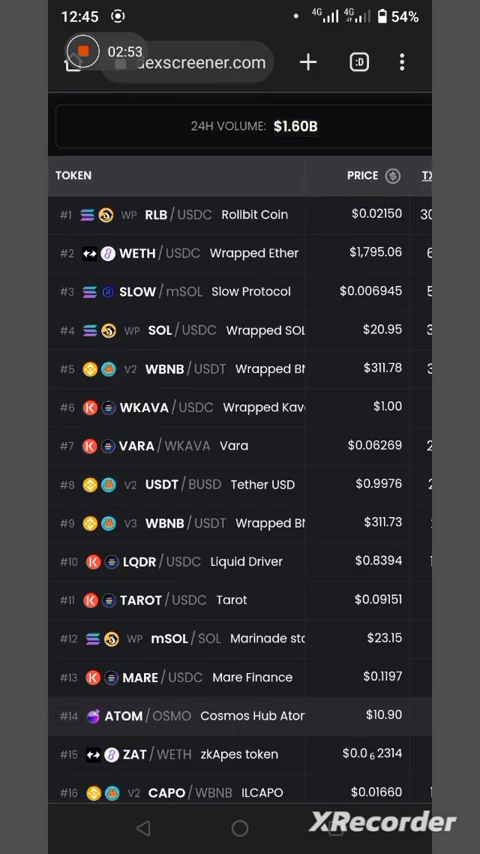
scroll("down", 3)
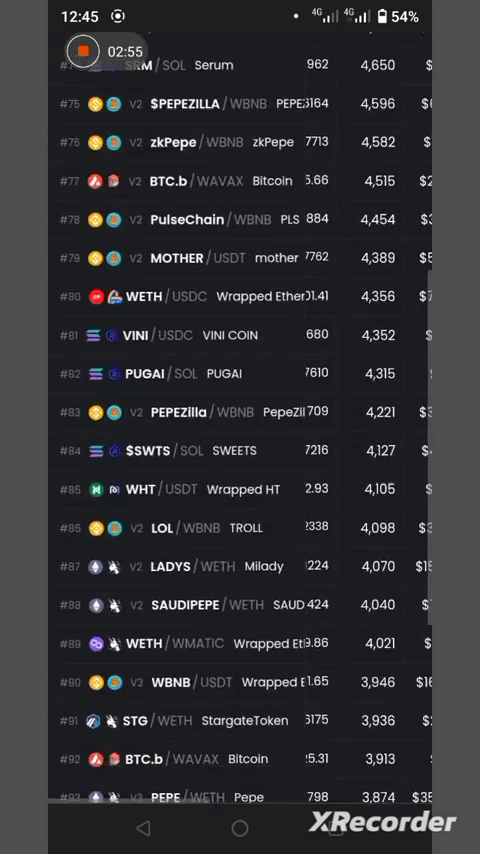
scroll("down", 3)
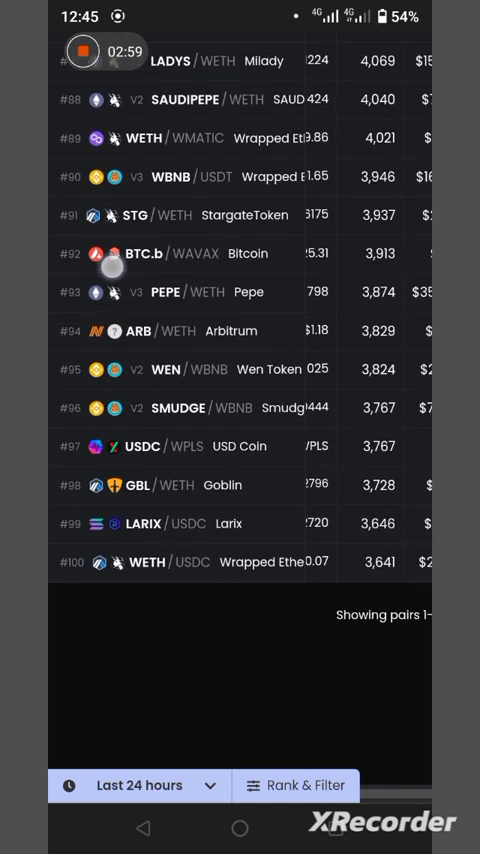
scroll("left", 3)
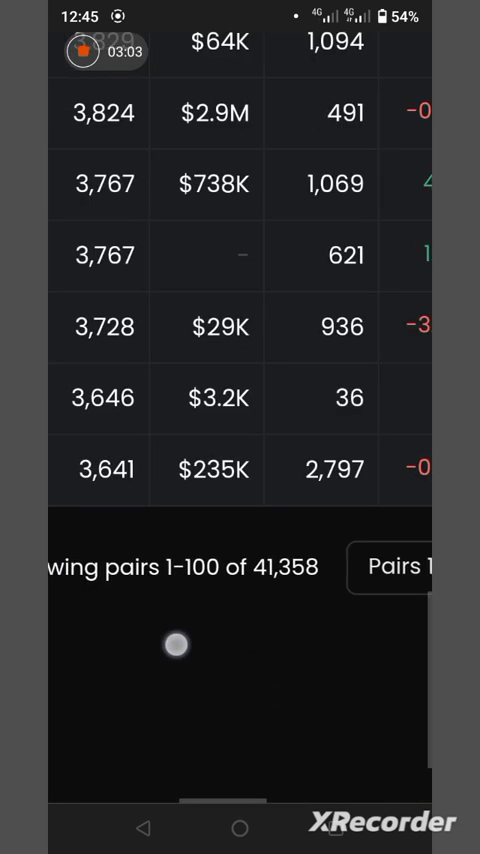
scroll("right", 3)
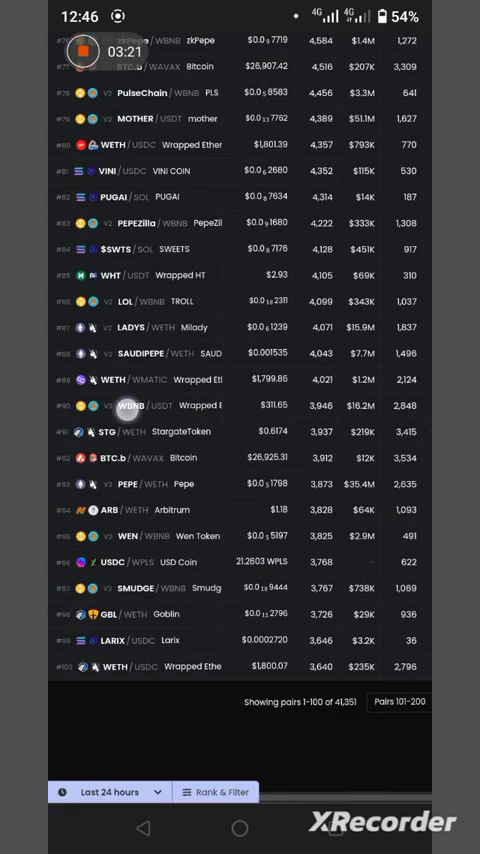
- Return to the table top and view the 1H/6H/24H, Liquidity and FDV columns
scroll("up", 3)
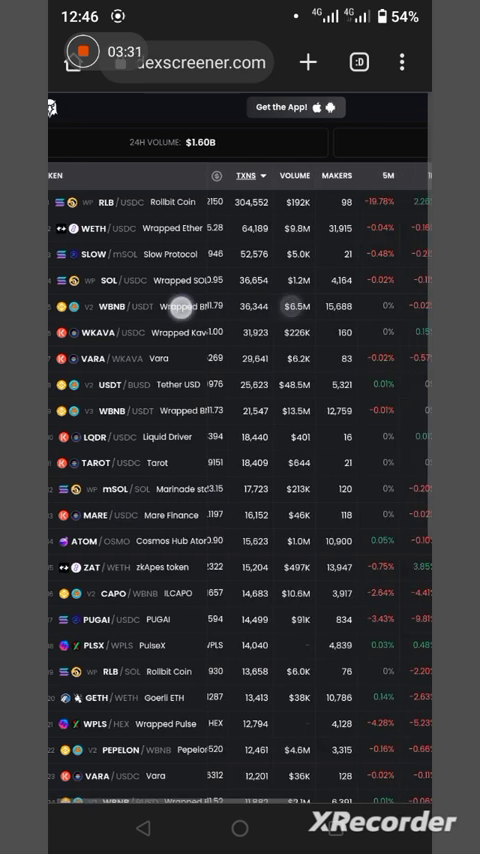
scroll("right", 3)
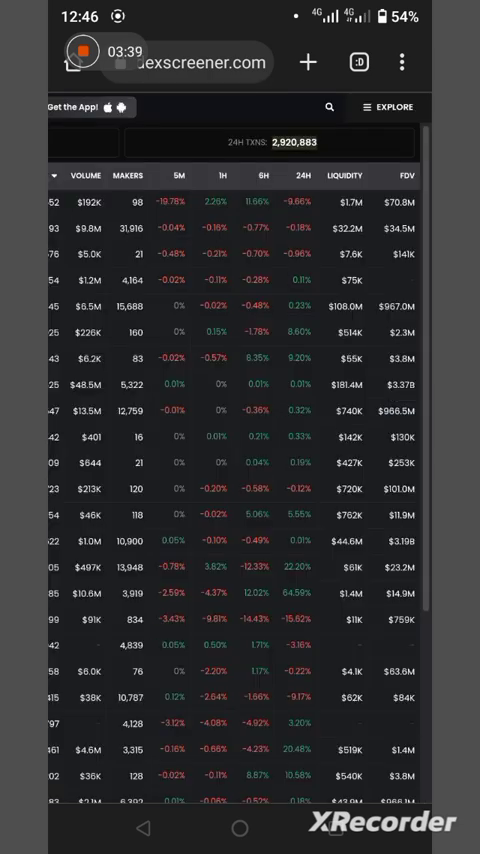
scroll("left", 3)
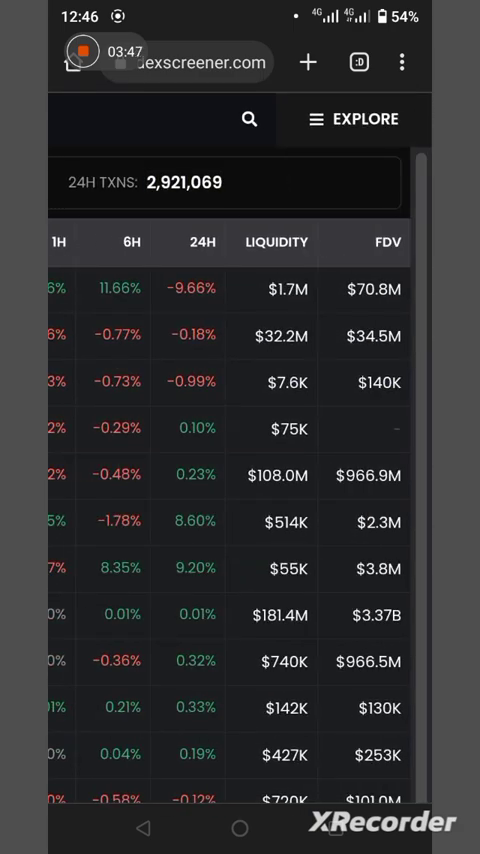
- Open the zkSync chain page listing SyncSwap, Mute and GemSwap pairs
left_click(353, 119)
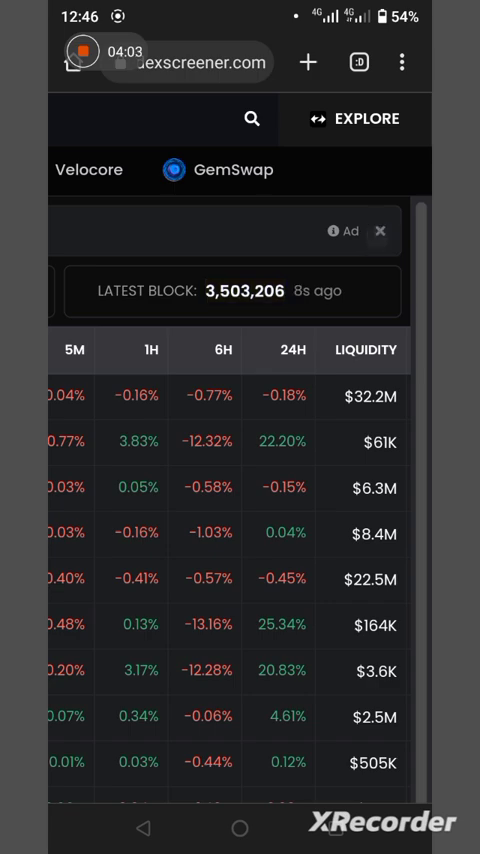
scroll("left", 3)
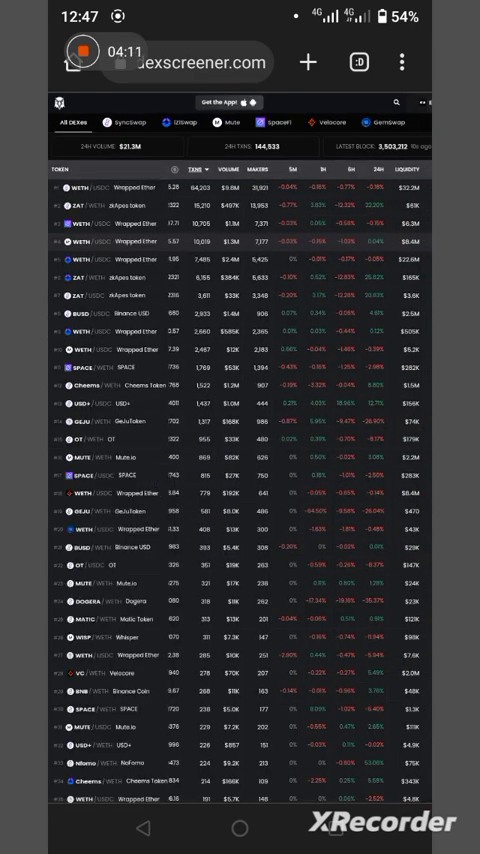
- Scroll through the explore menu's sections and chains like Arbitrum, zkSync and Canto
scroll("right", 3)
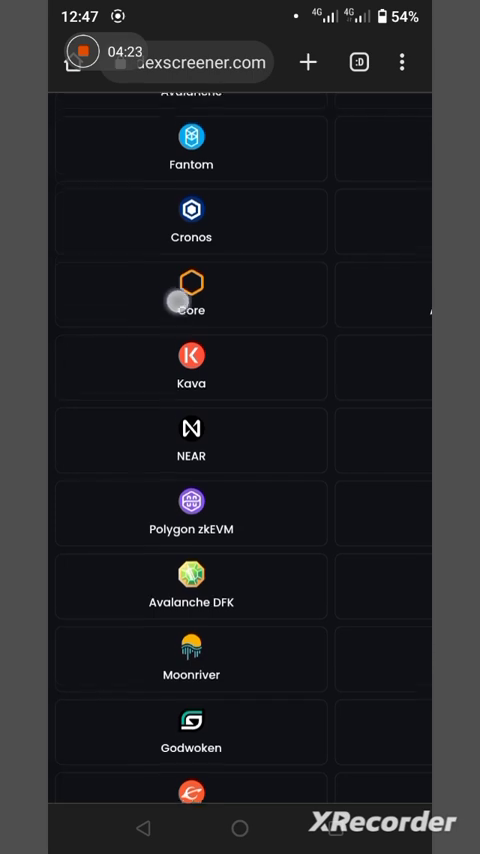
scroll("up", 3)
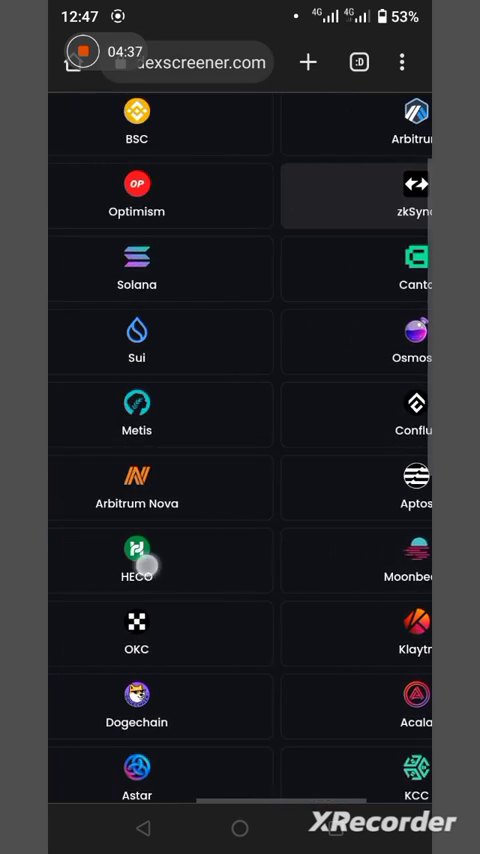
scroll("down", 3)
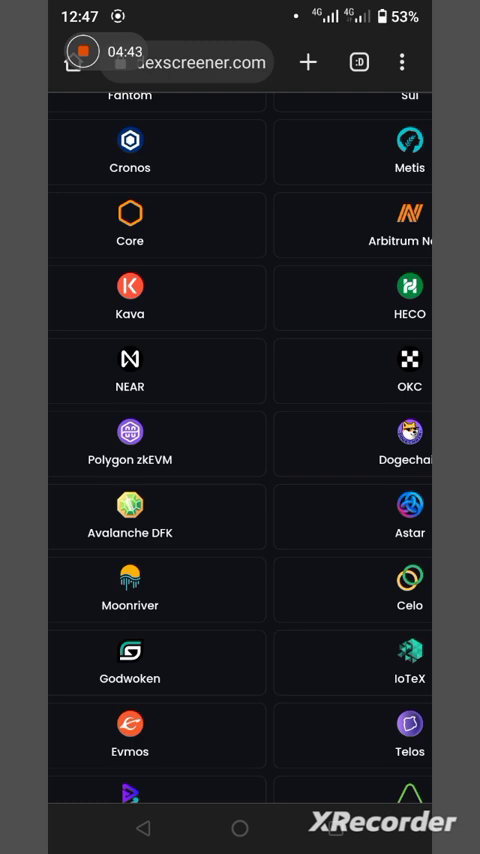
scroll("up", 3)
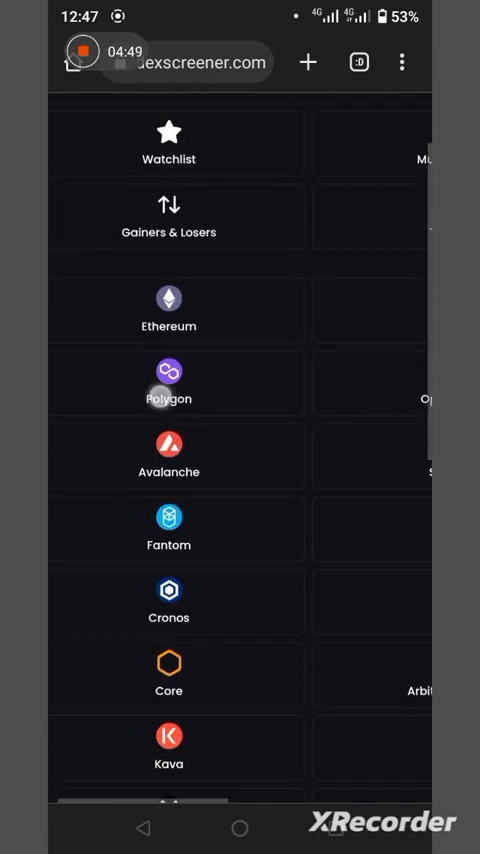
scroll("up", 3)
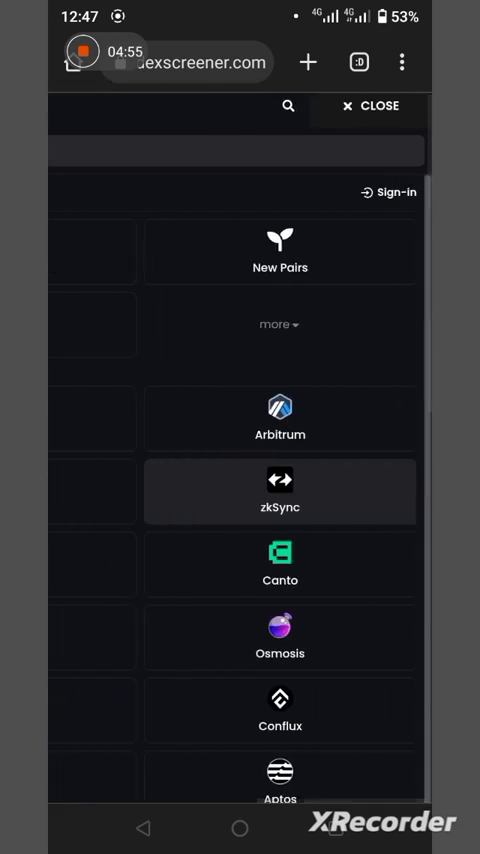
- Open New Pairs and swipe to the Price, Age and Buys columns
left_click(370, 106)
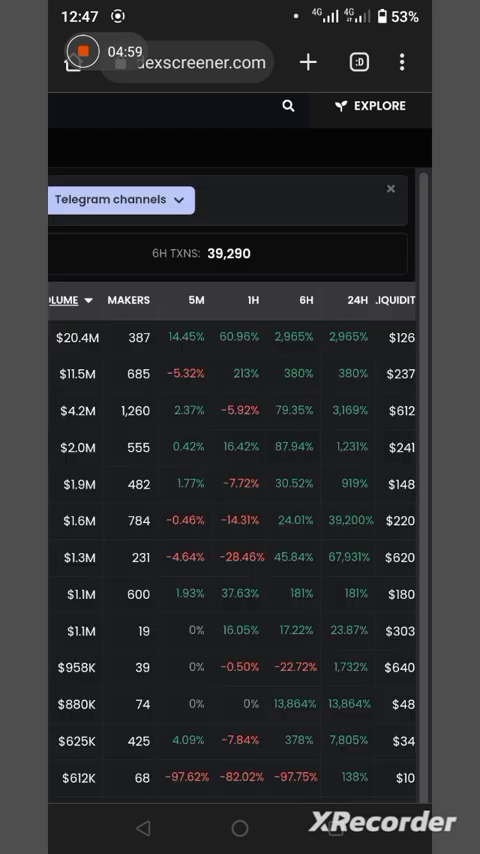
scroll("right", 3)
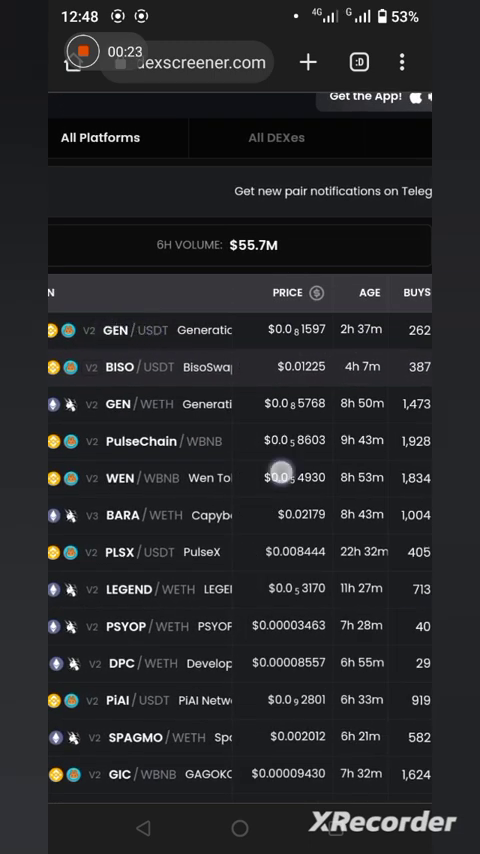
- Open the GEN/USDT pair details and scroll through its stats
left_click(150, 330)
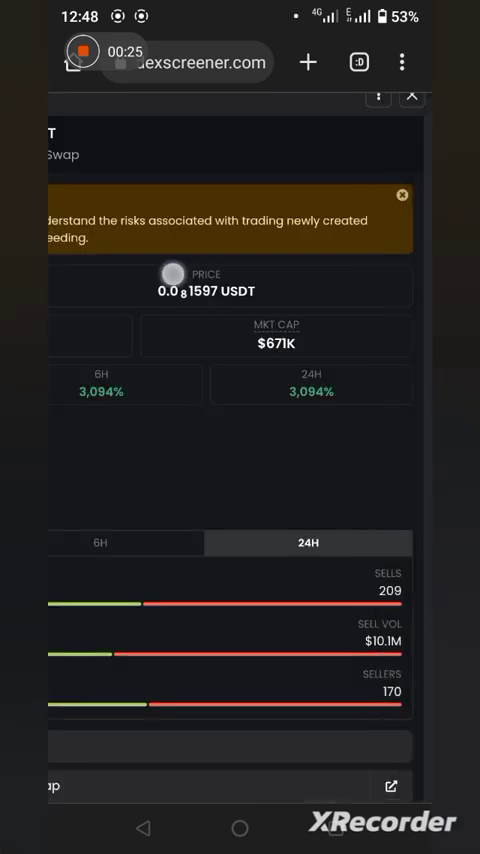
scroll("down", 3)
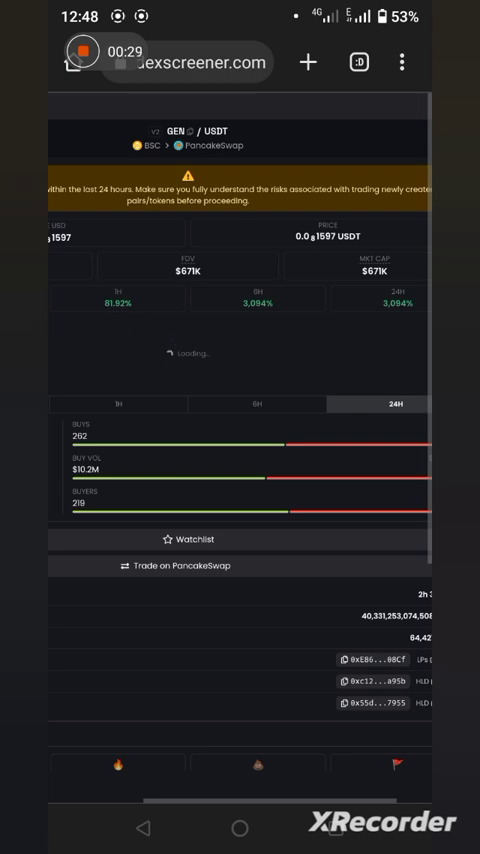
scroll("down", 3)
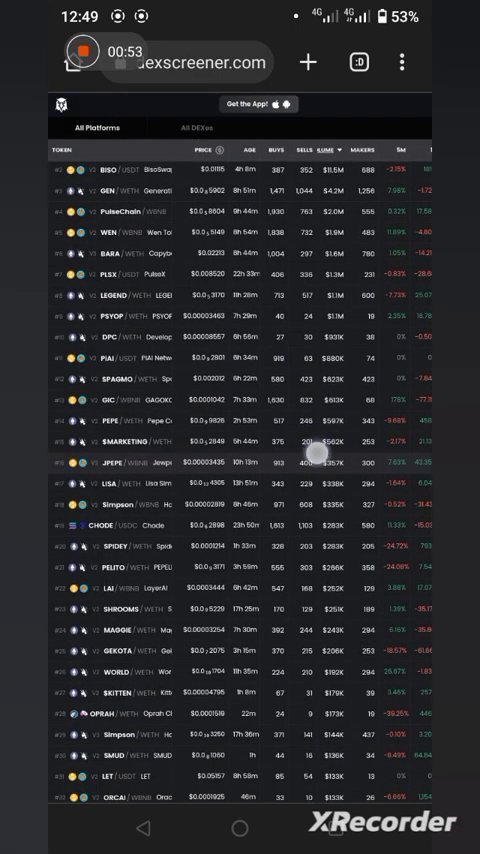
scroll("down", 3)
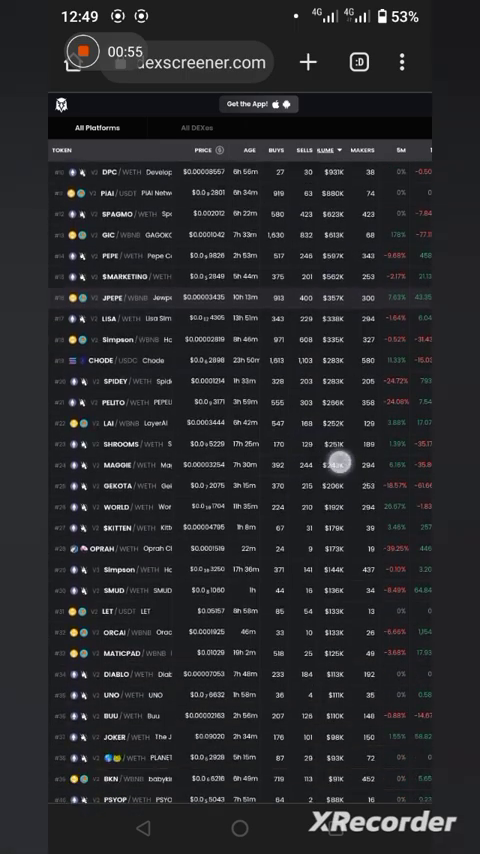
scroll("down", 3)
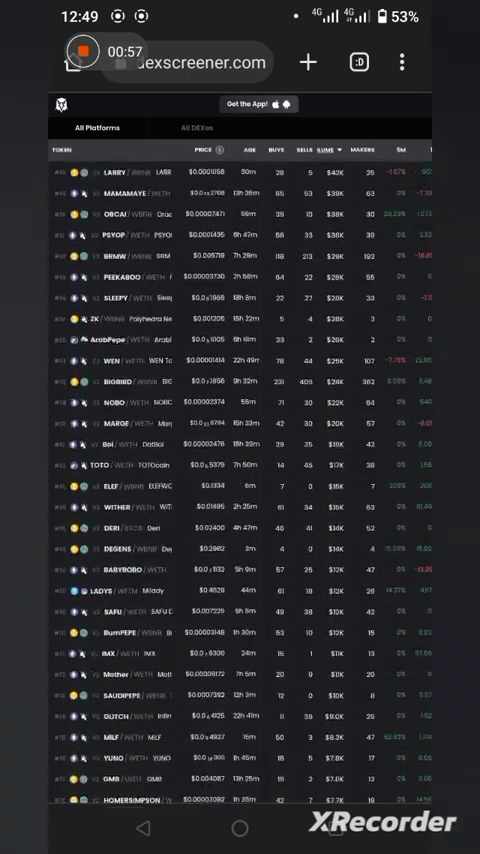
scroll("down", 3)
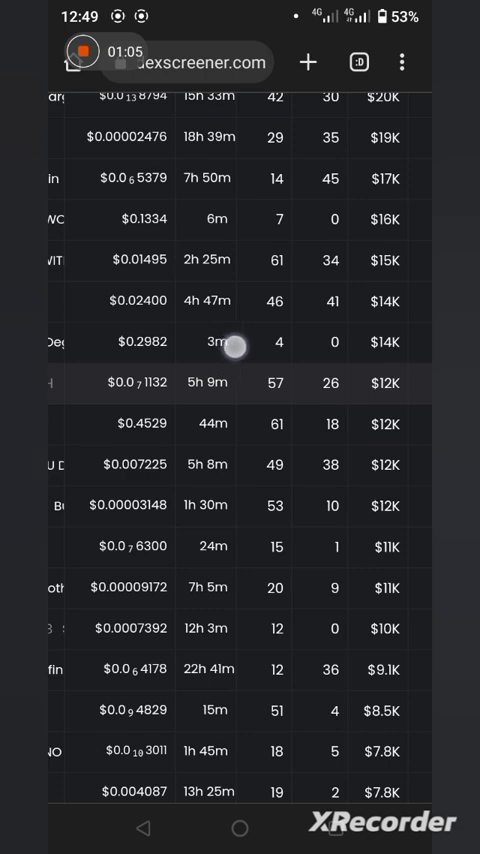
- Open the WBNB pair priced 0.0009573 WBNB and scroll through its details
left_click(240, 343)
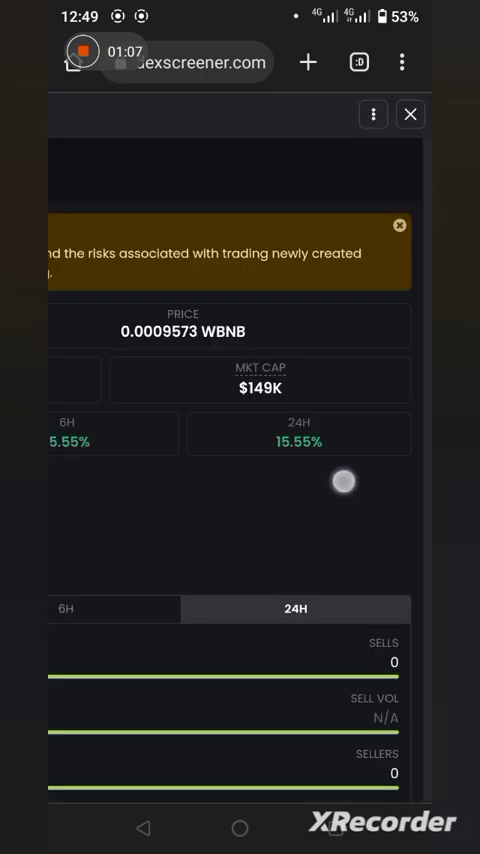
scroll("up", 3)
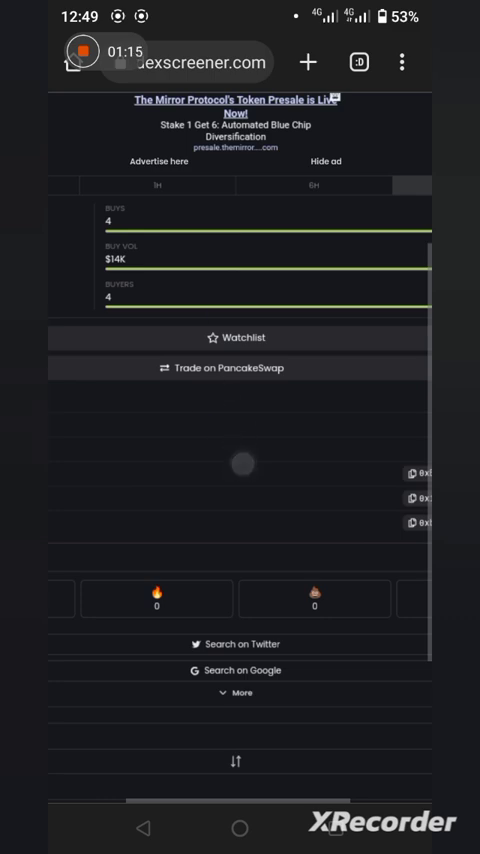
scroll("up", 3)
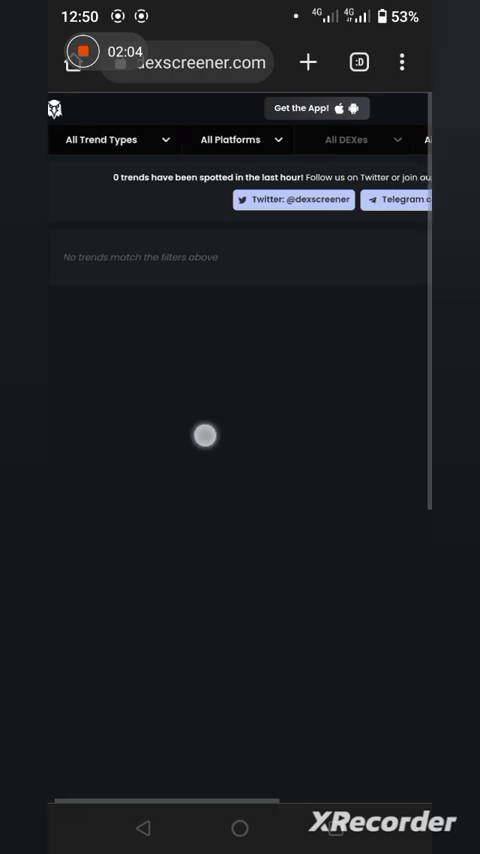
- Swipe past the empty Trends page and bring up the Explore menu of sections and chains
scroll("right", 3)
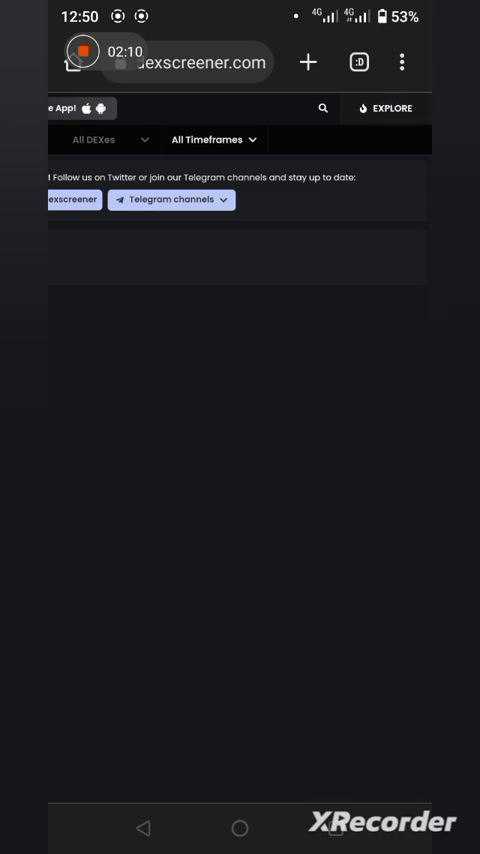
left_click(385, 108)
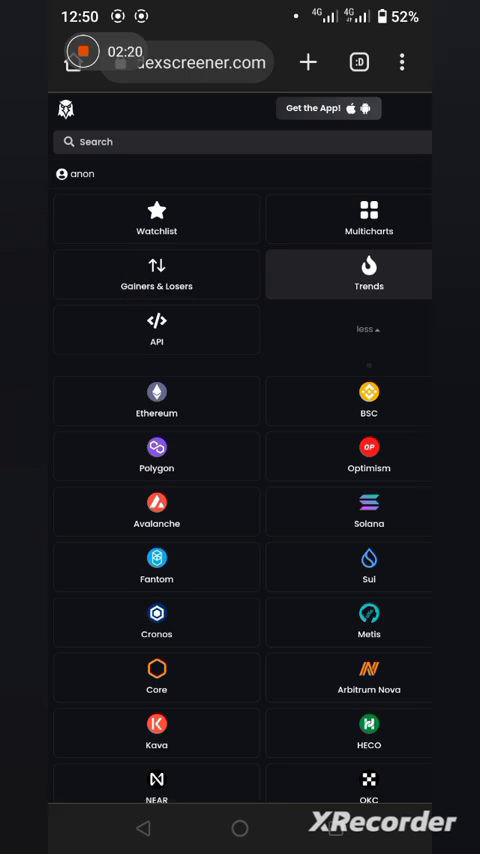
- Open Gainers & Losers and swipe the Top Gainers table to the 24H column
left_click(156, 275)
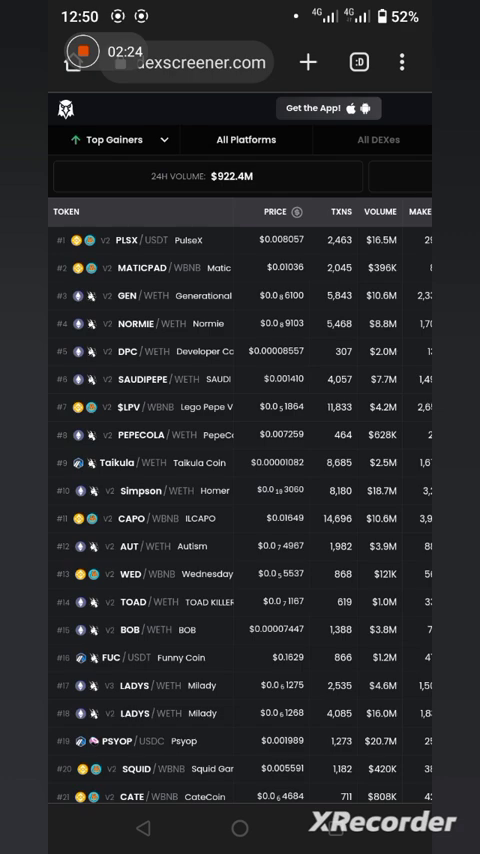
scroll("down", 3)
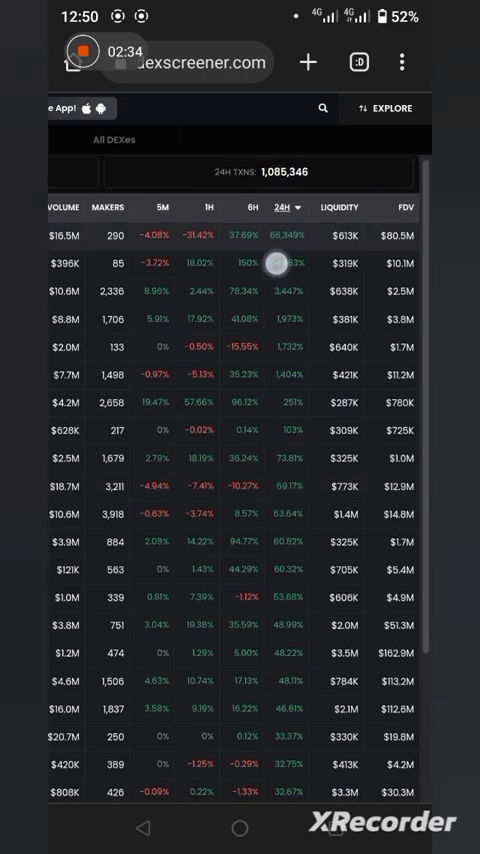
scroll("up", 3)
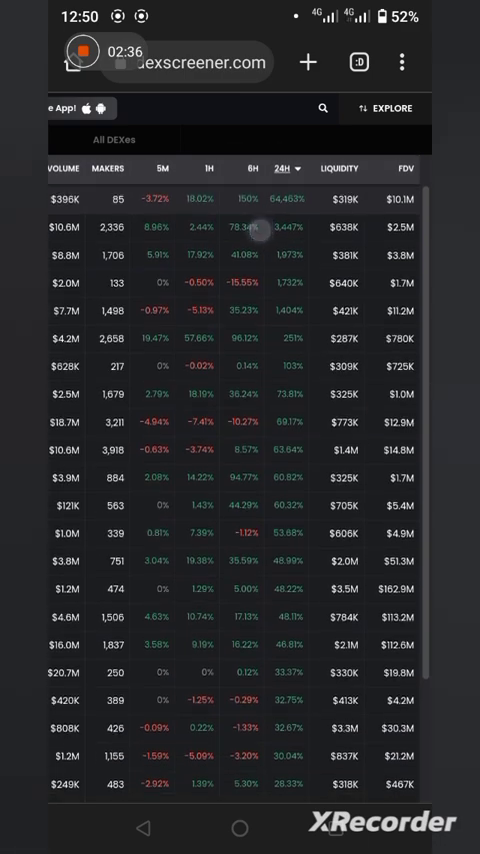
scroll("left", 3)
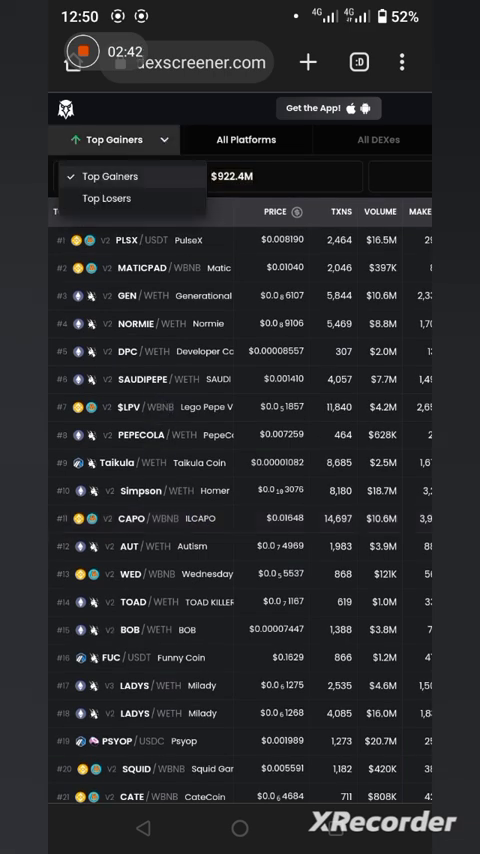
- Switch to Top Losers, led by zkPepe/WBNB, and scroll the table down to #85
left_click(107, 198)
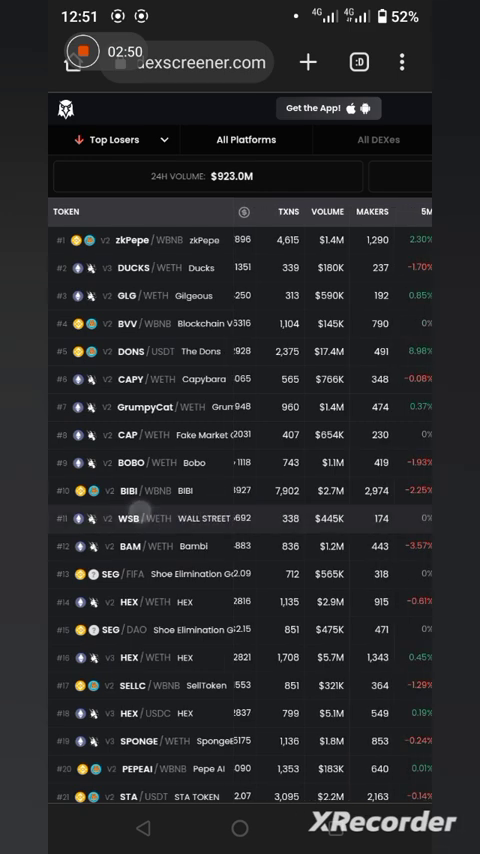
scroll("right", 3)
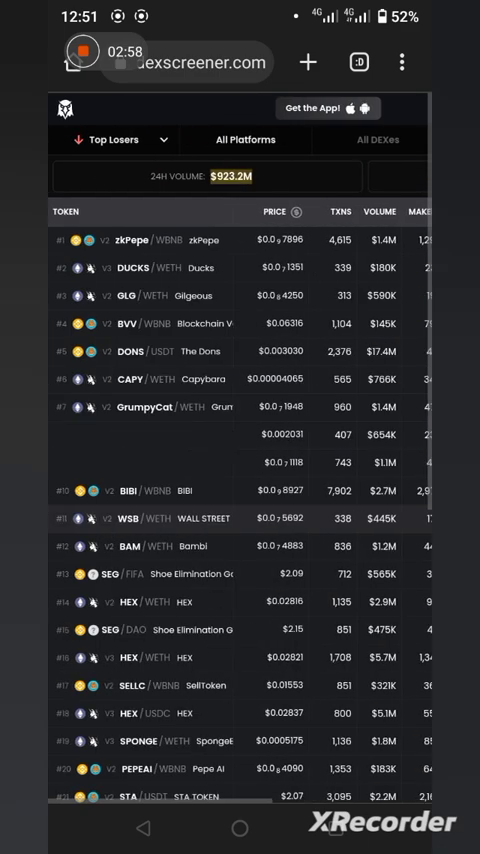
scroll("down", 3)
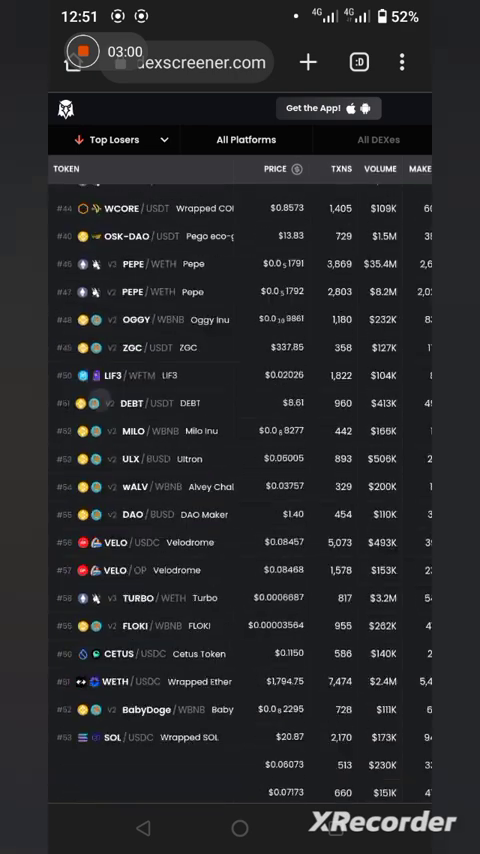
scroll("down", 3)
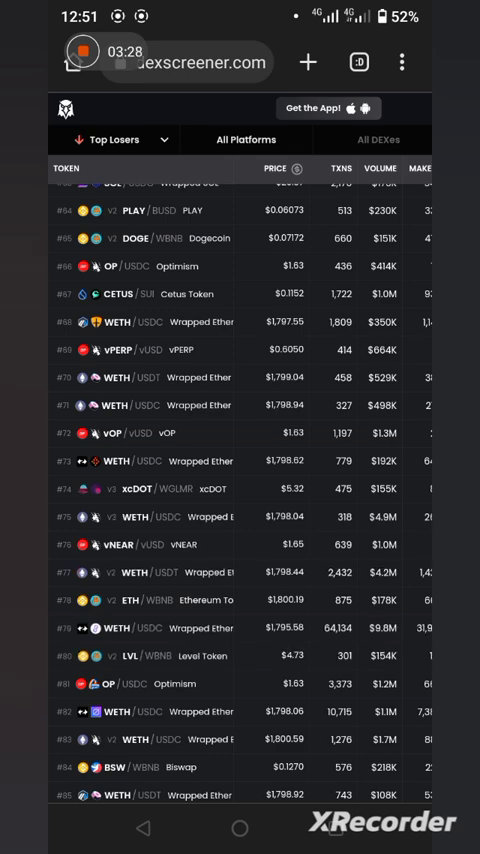
- Return to the Android home screen
left_click(240, 828)
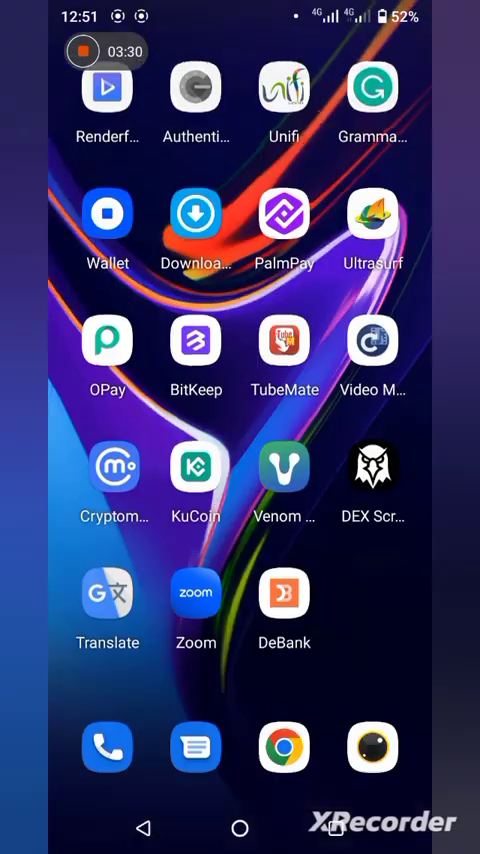
scroll("left", 3)
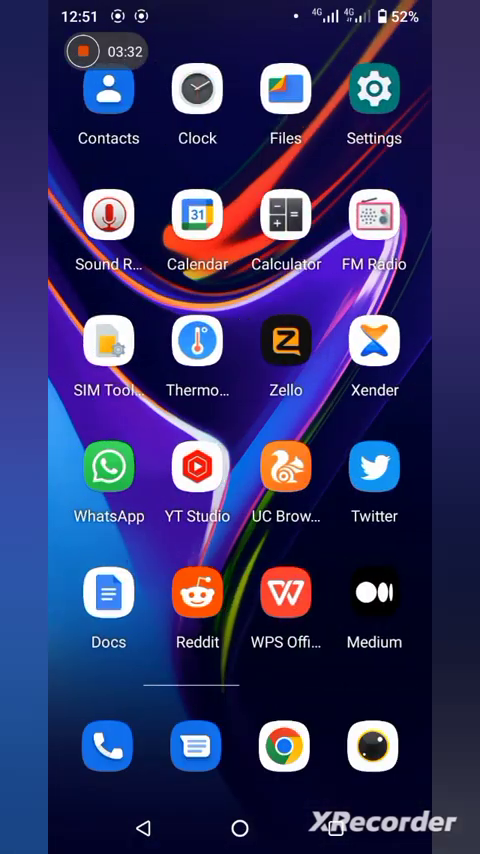